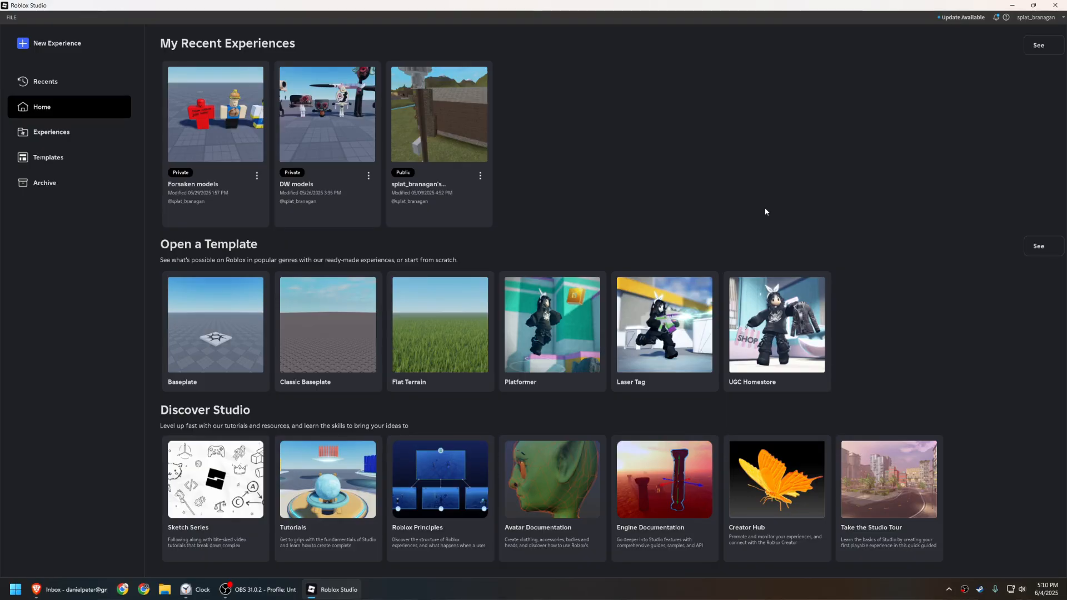
Step: Open the recent DW models place showing the row of Dandy's World characters
left_click(1023, 6)
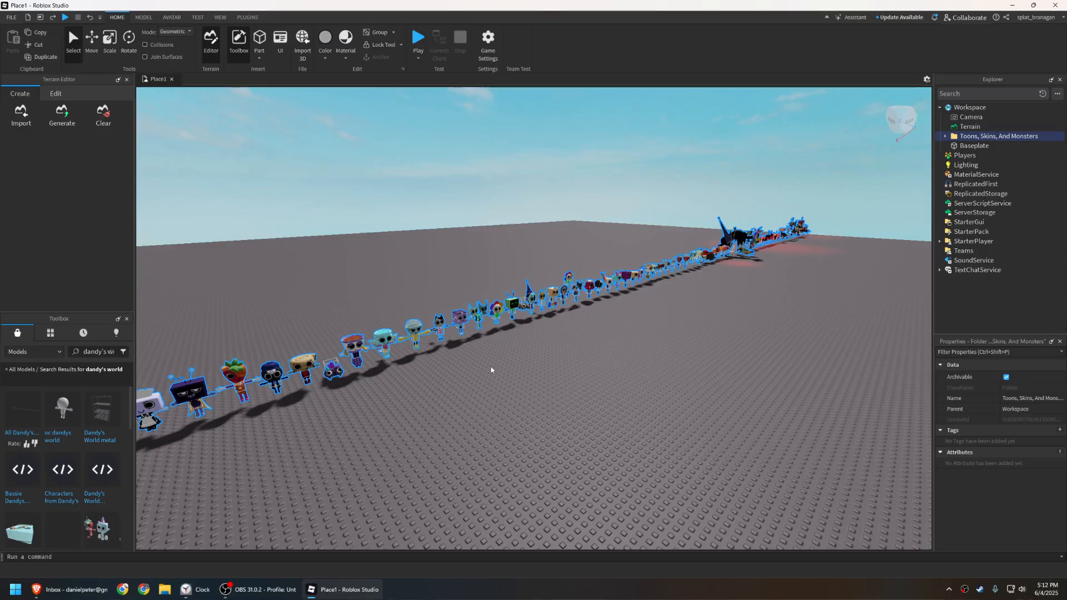
Step: Toggle full-screen in Roblox Studio while preparing Dandy's model for Export Selection
key("f11")
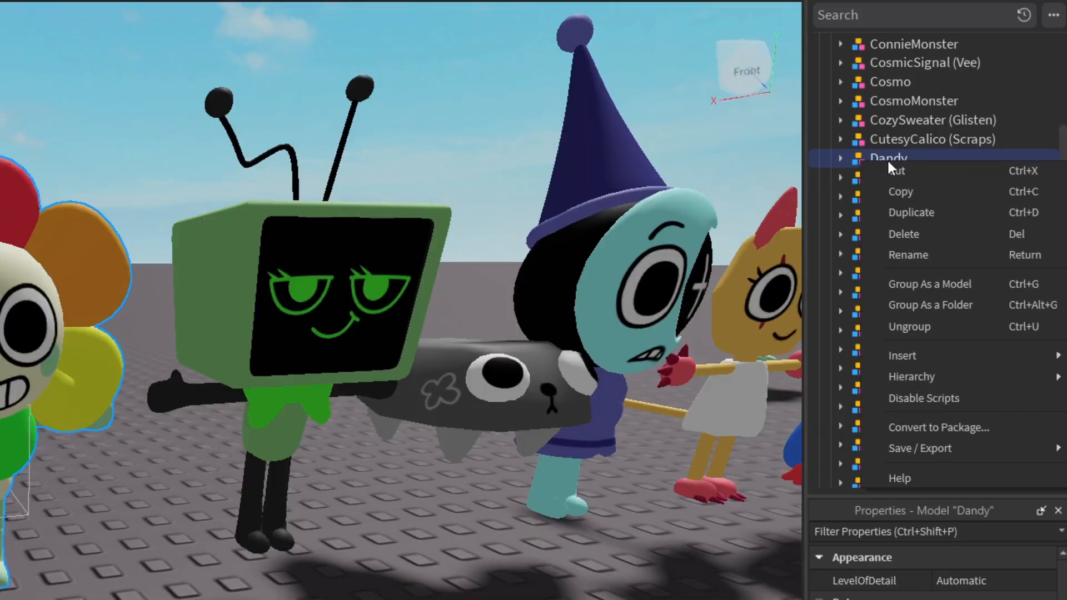
mouse_move(937, 436)
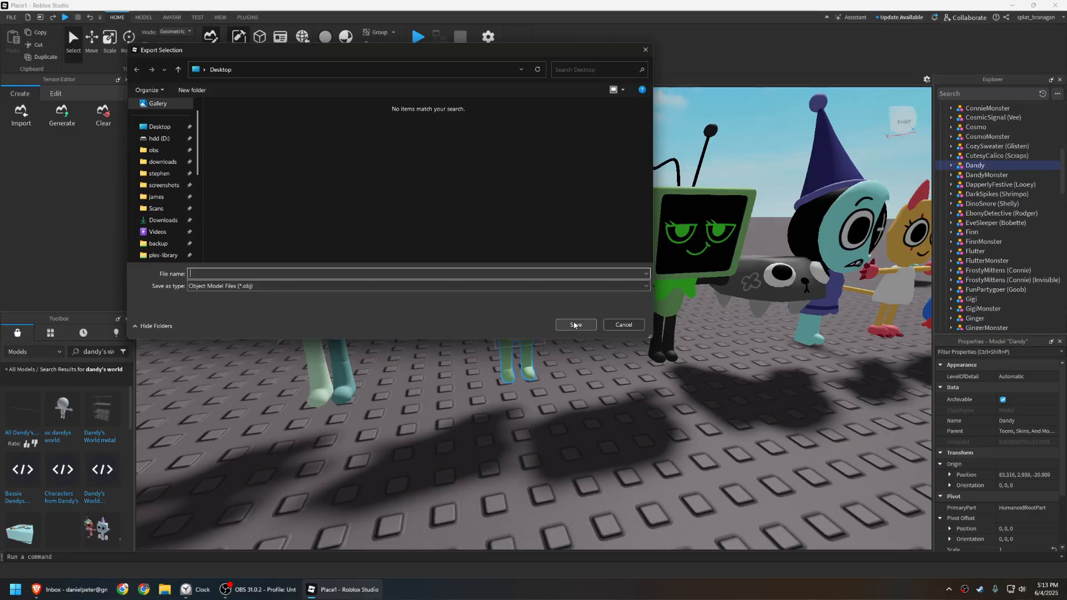
Step: Save the Dandy model as an OBJ file to the Desktop
left_click(622, 325)
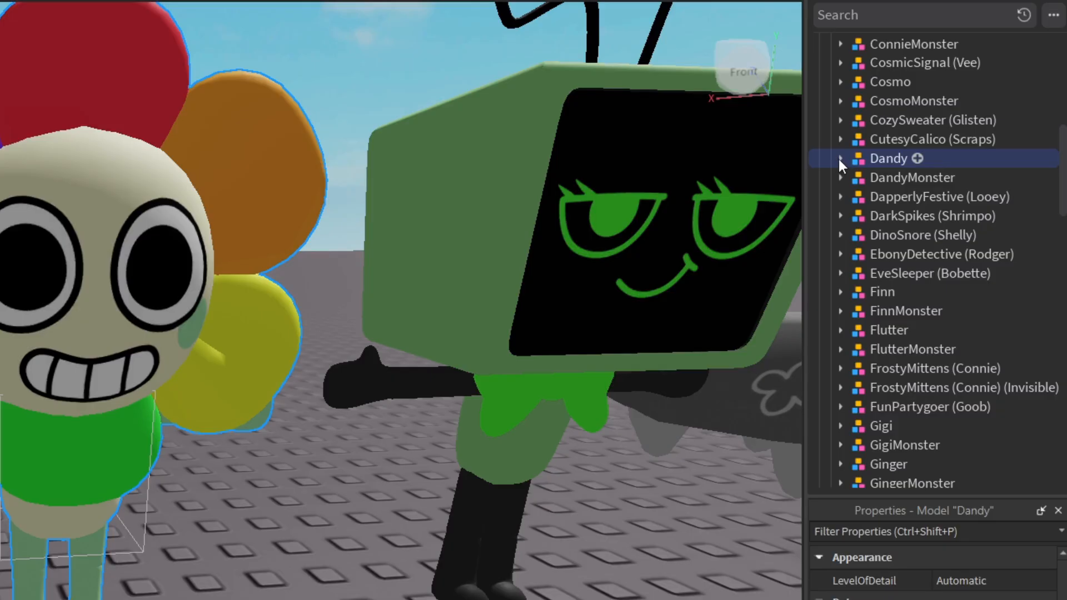
Step: Expand Dandy's model and select its body MeshParts such as ArmR2
left_click(840, 158)
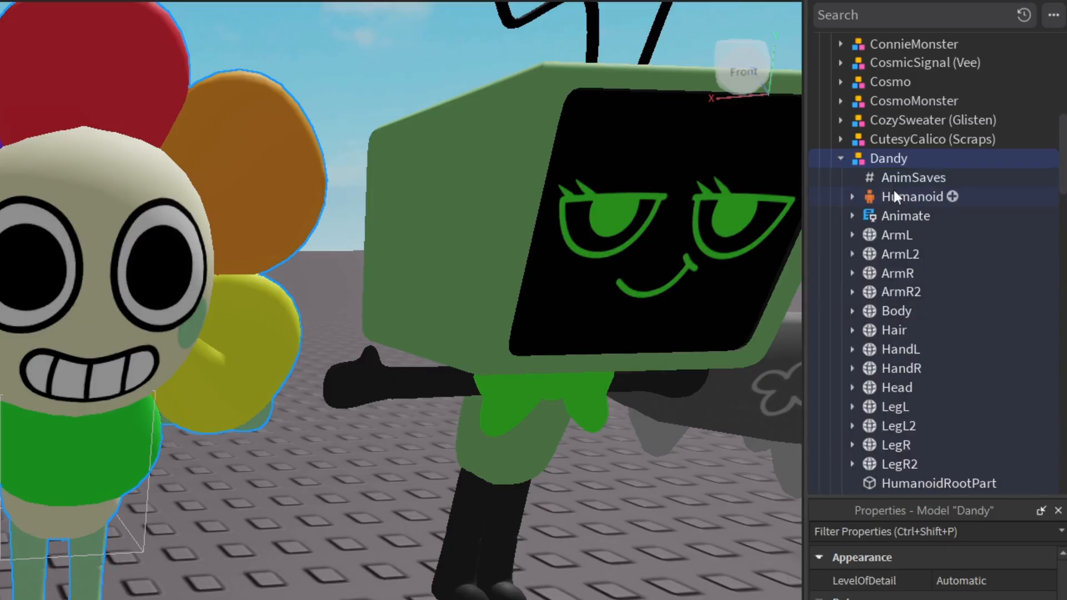
left_click(898, 291)
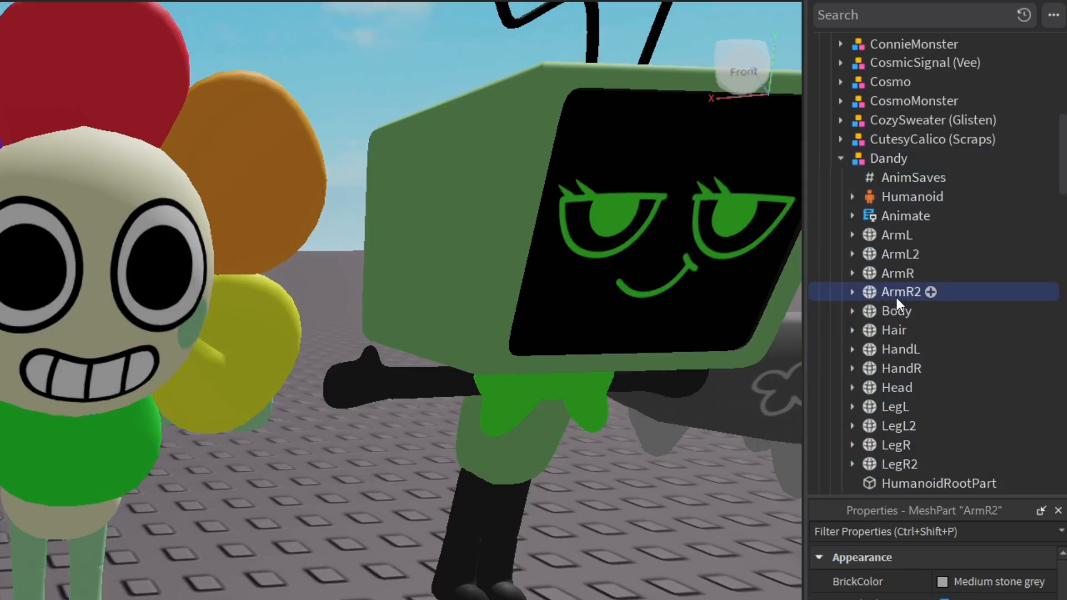
mouse_move(899, 234)
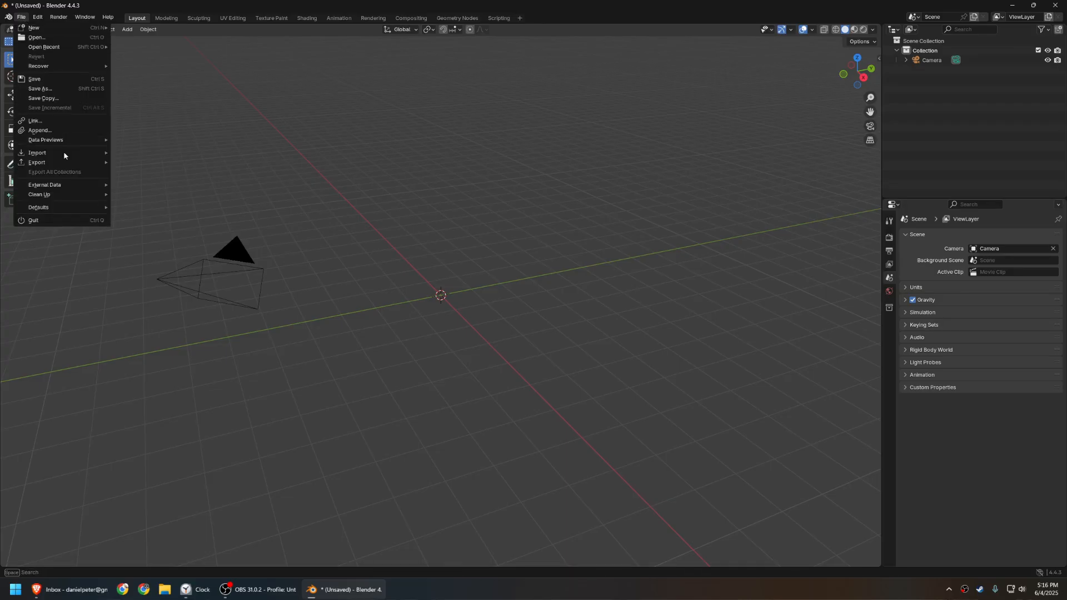
mouse_move(37, 152)
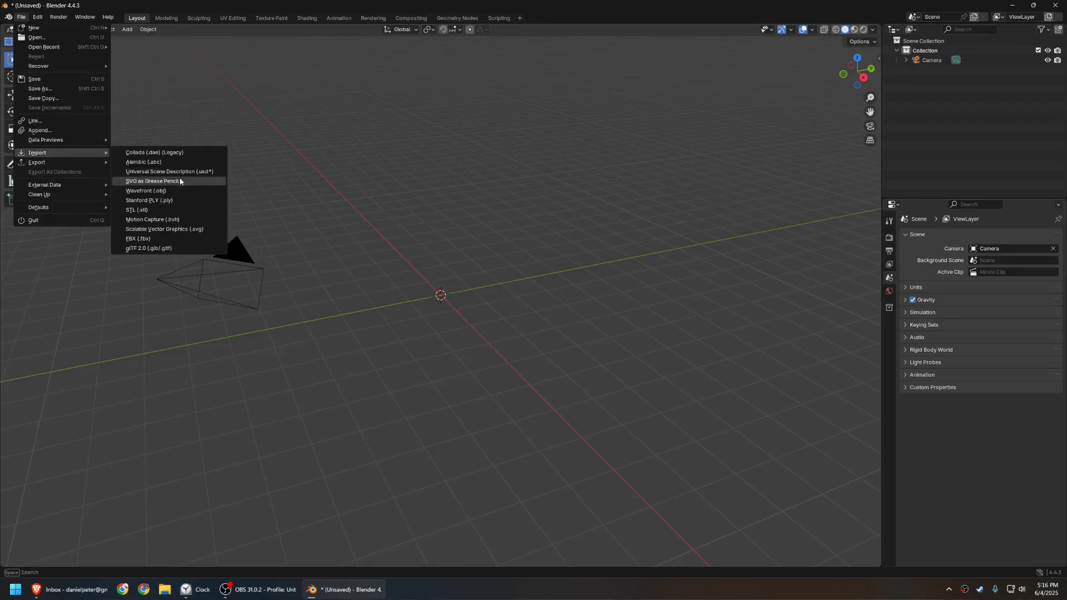
mouse_move(146, 191)
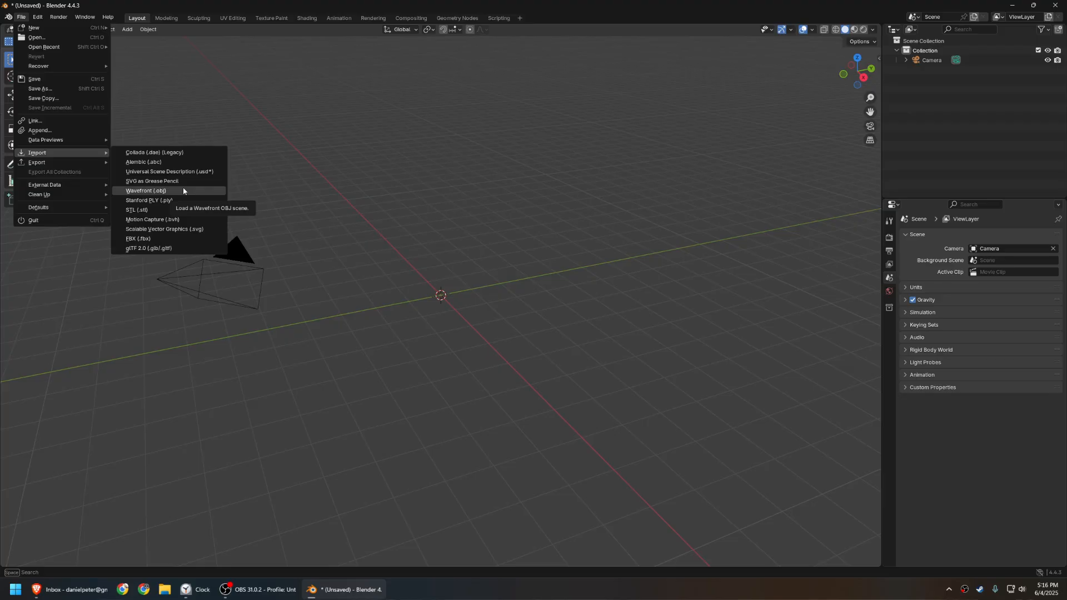
Step: Import Dandy's part OBJ files from the Models\Dandy folder as Wavefront OBJ
left_click(146, 191)
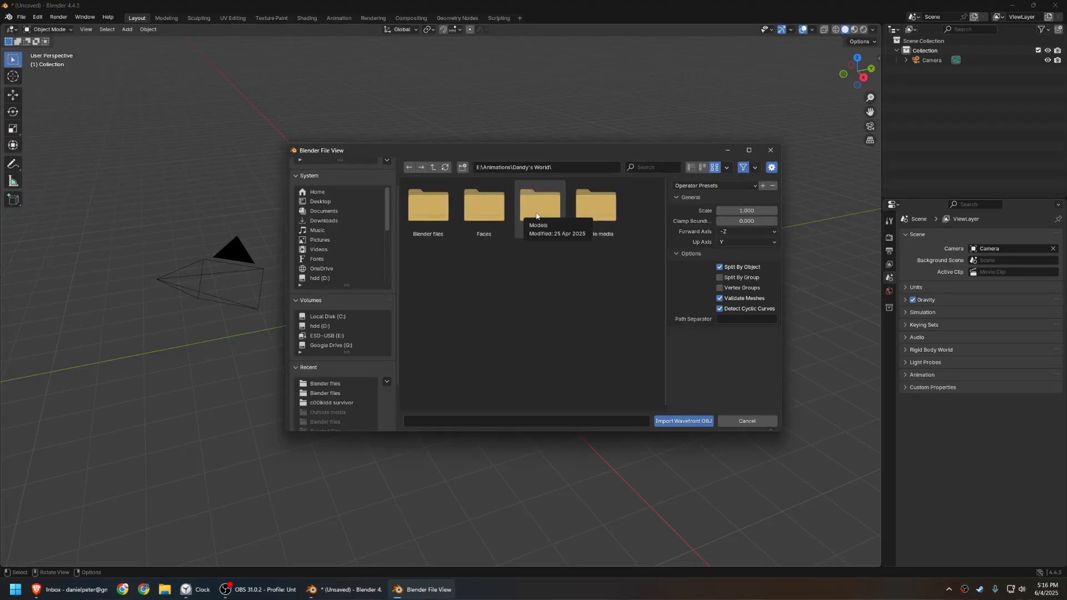
double_click(539, 206)
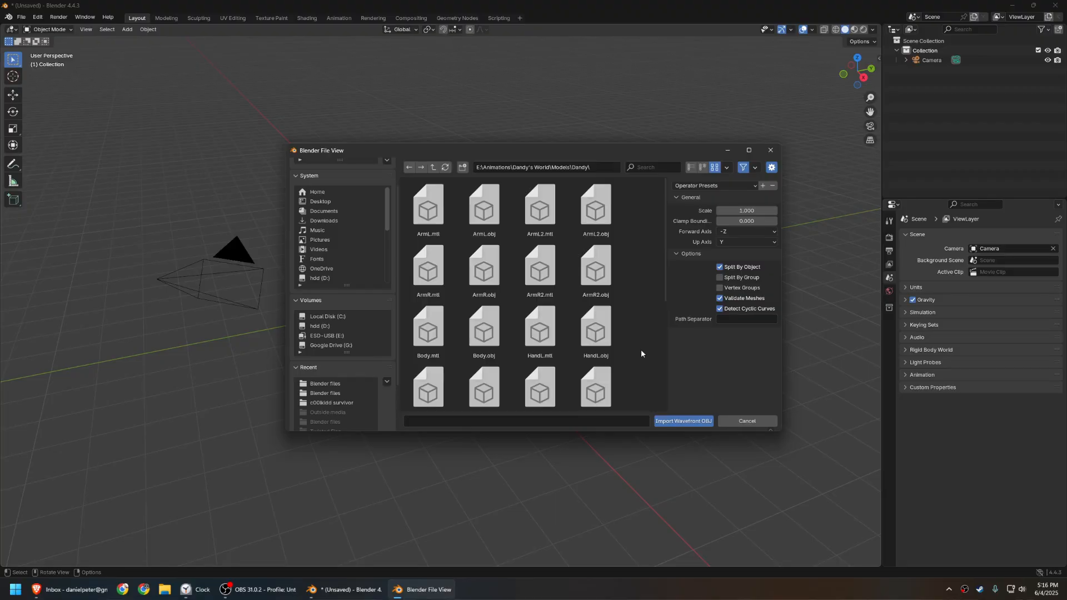
mouse_move(428, 204)
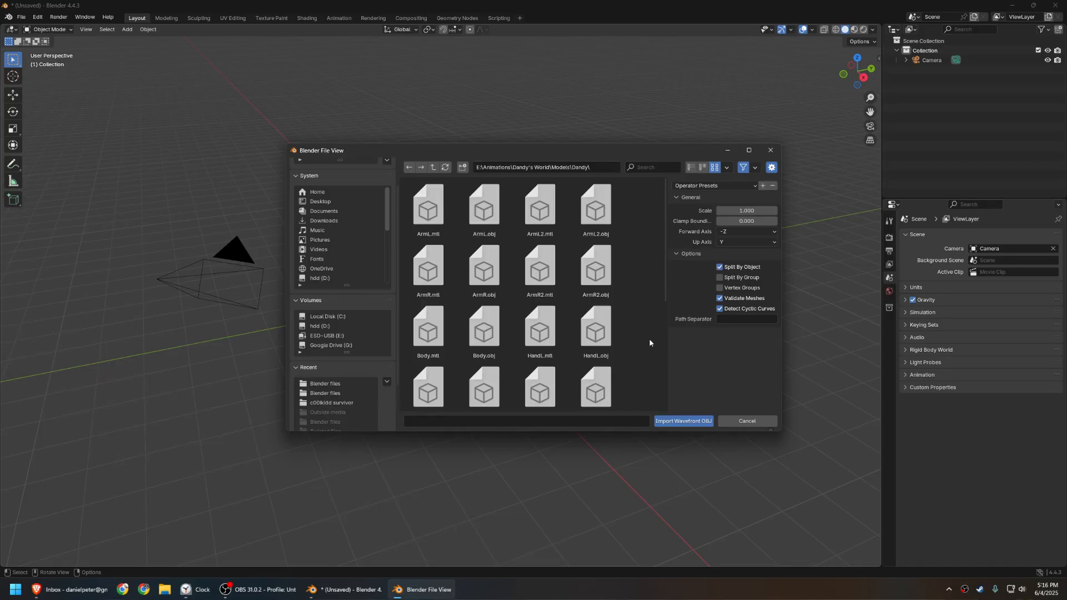
left_click(500, 589)
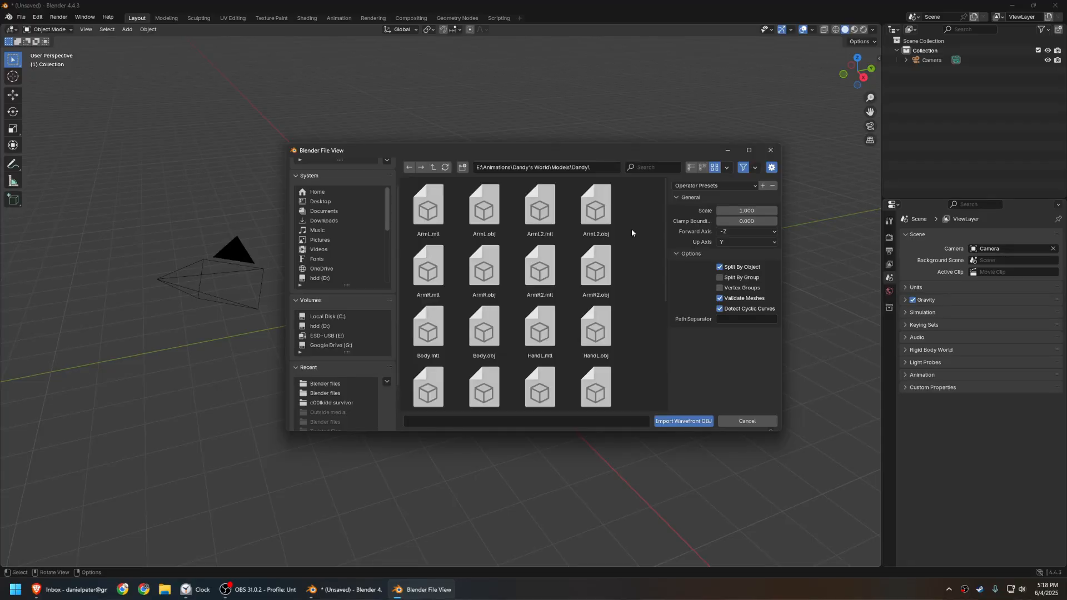
left_click(682, 421)
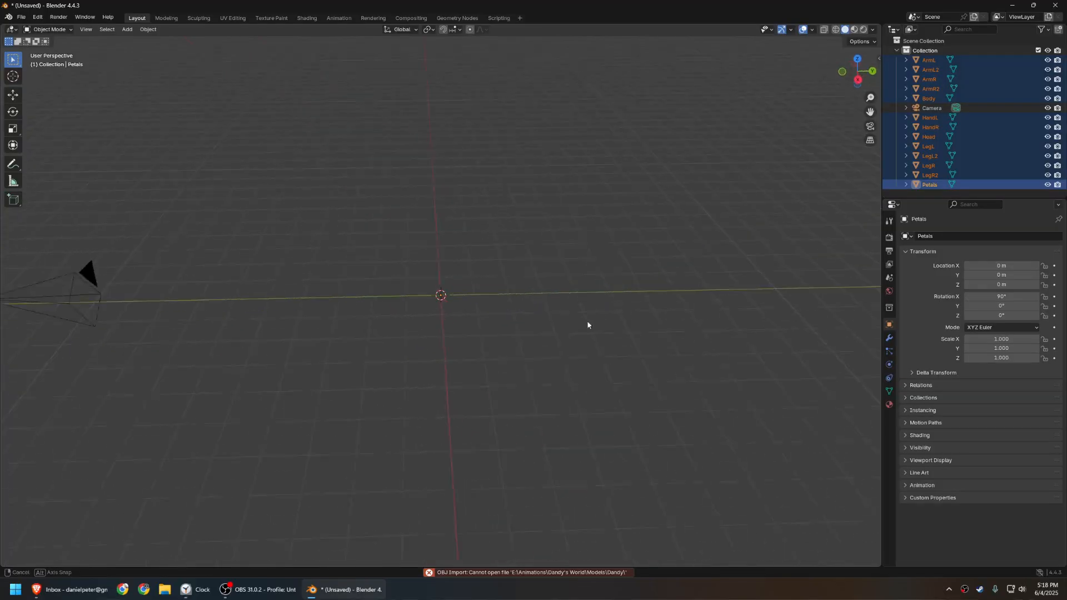
Step: Move the imported Dandy parts together onto the world origin
left_click_drag(587, 325, 487, 323)
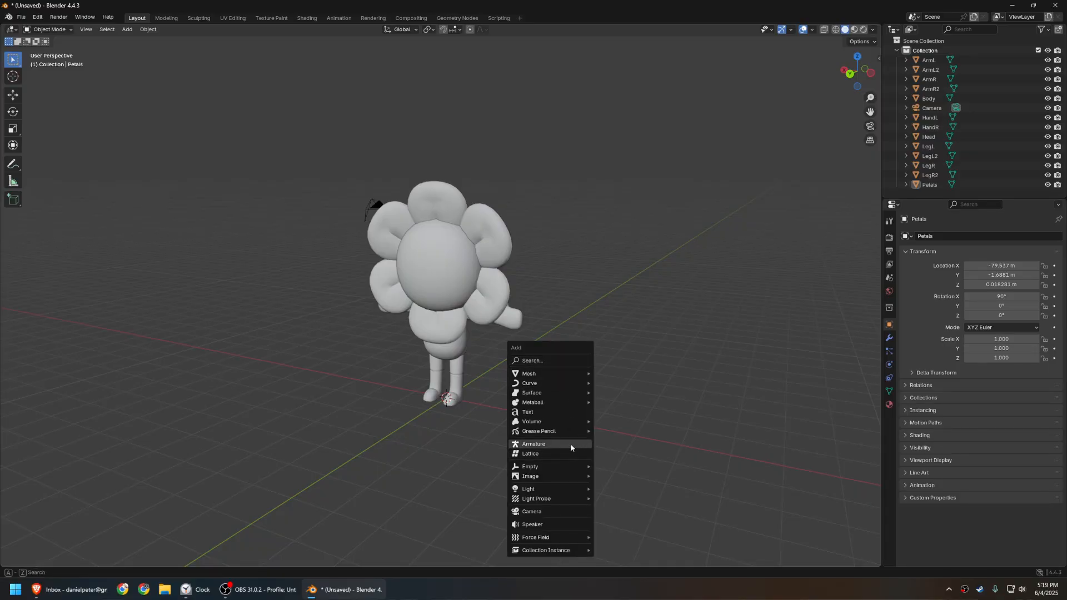
Step: Add an armature and display its bones as sticks drawn In Front
left_click(533, 443)
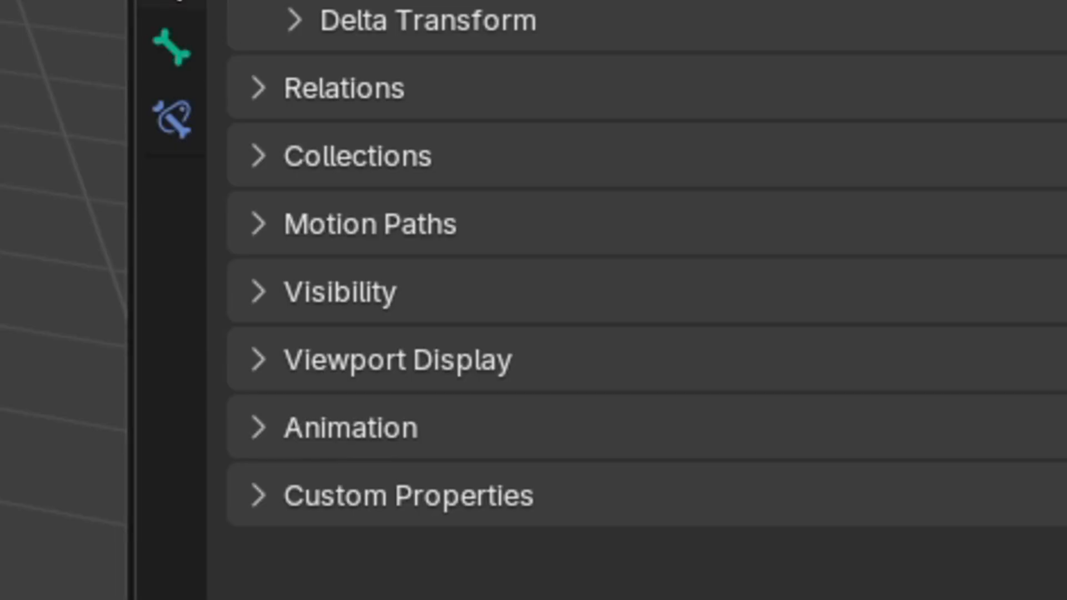
left_click(369, 360)
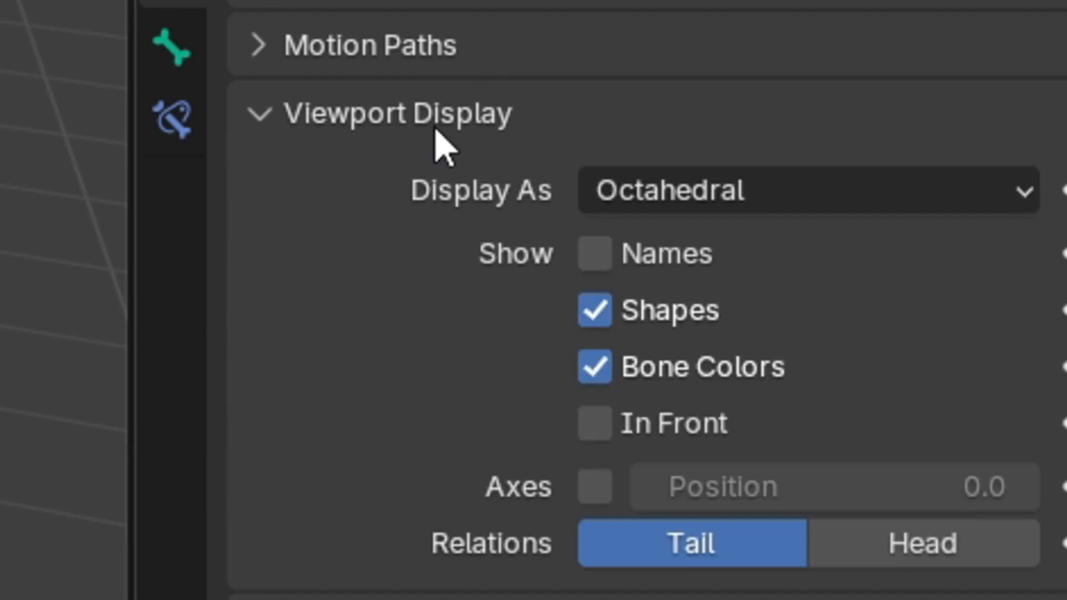
left_click(595, 424)
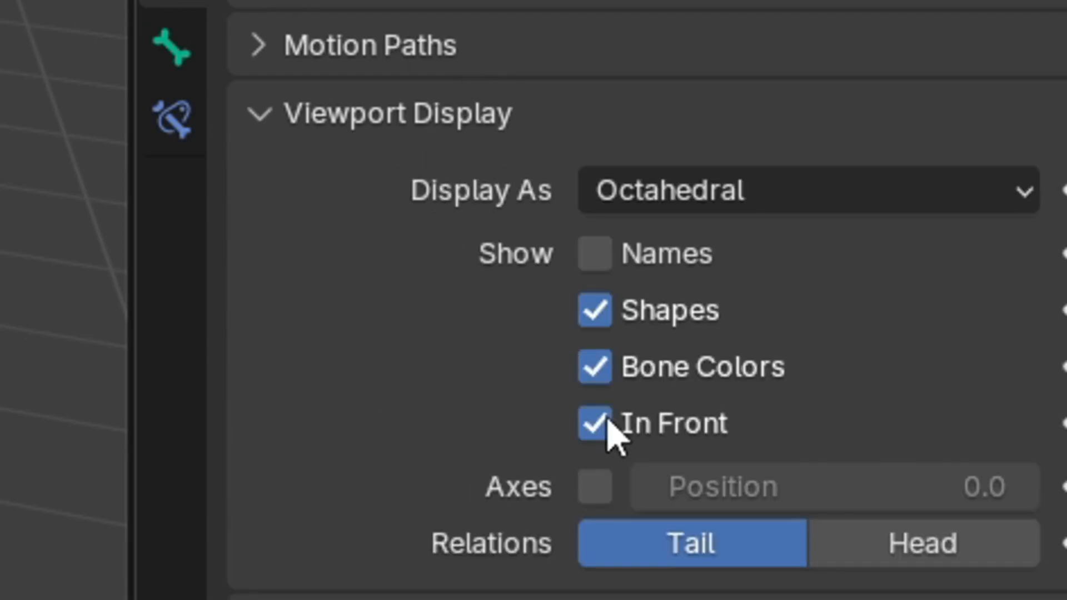
left_click(803, 189)
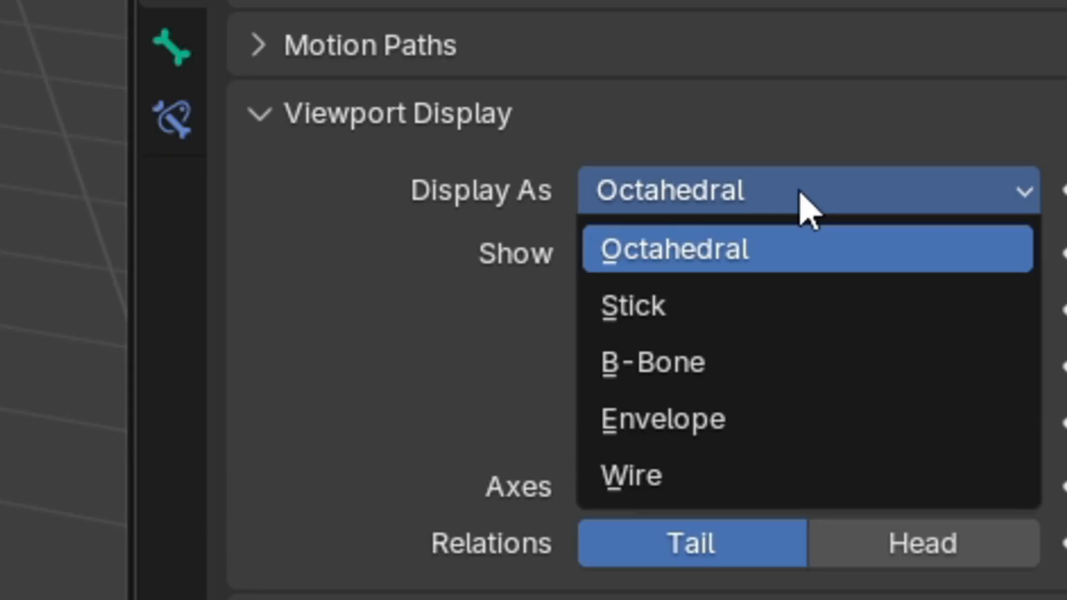
left_click(629, 305)
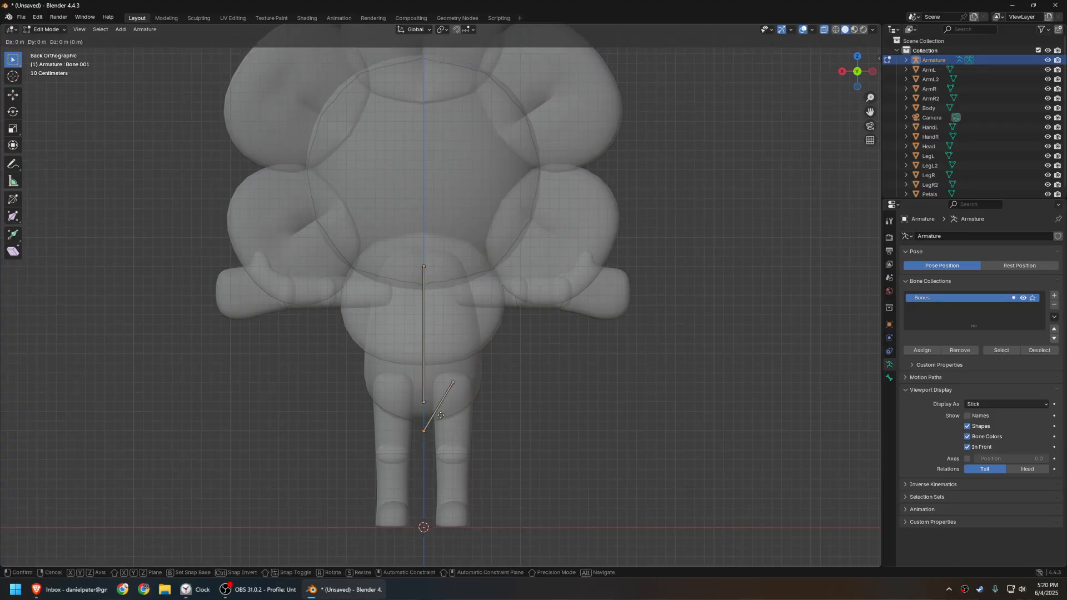
Step: In Edit Mode, extrude and position bones along the spine, legs and arms
key("Tab")
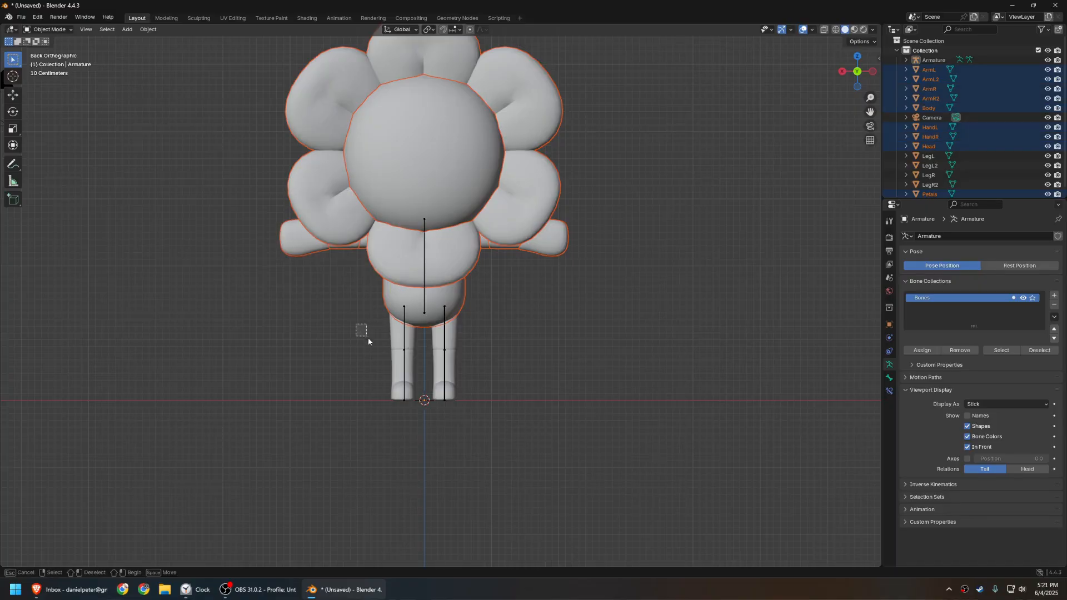
key("g")
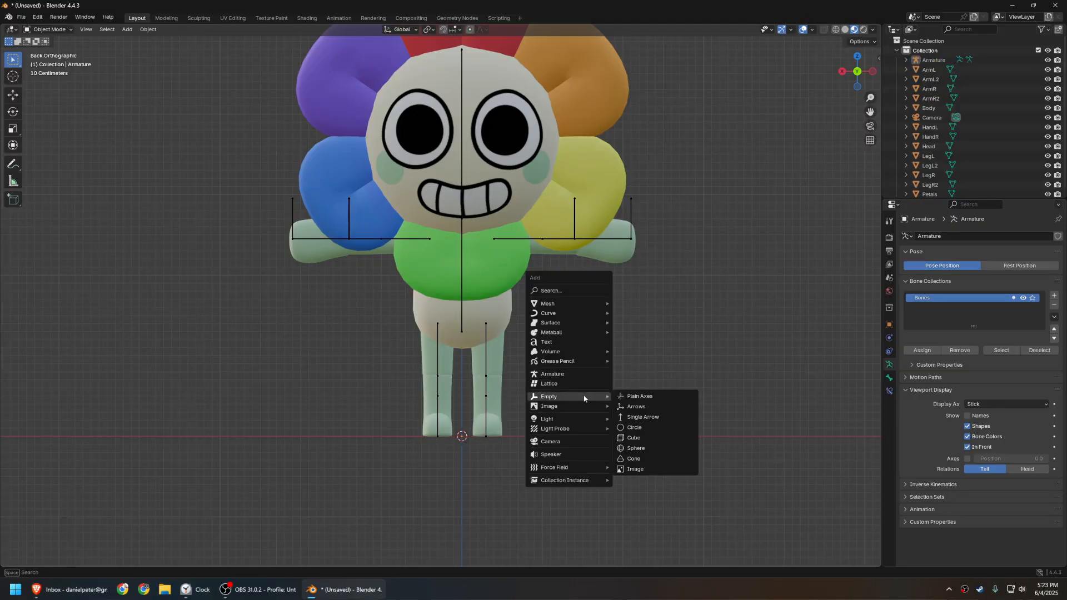
mouse_move(636, 448)
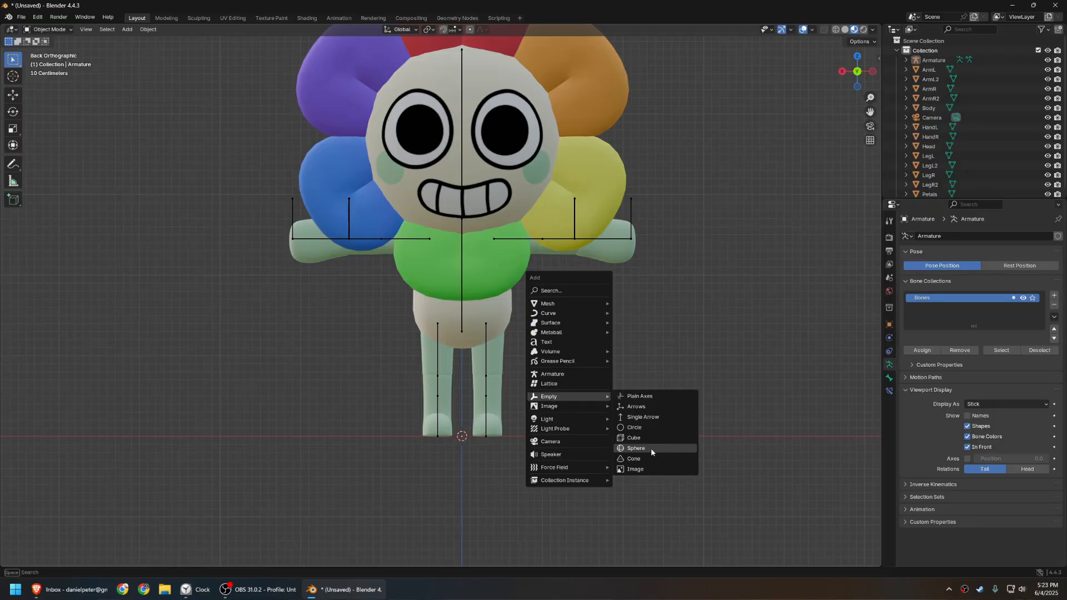
Step: Add a sphere Empty and make it the hand and foot bones' custom shape at 0.5 scale
left_click(636, 448)
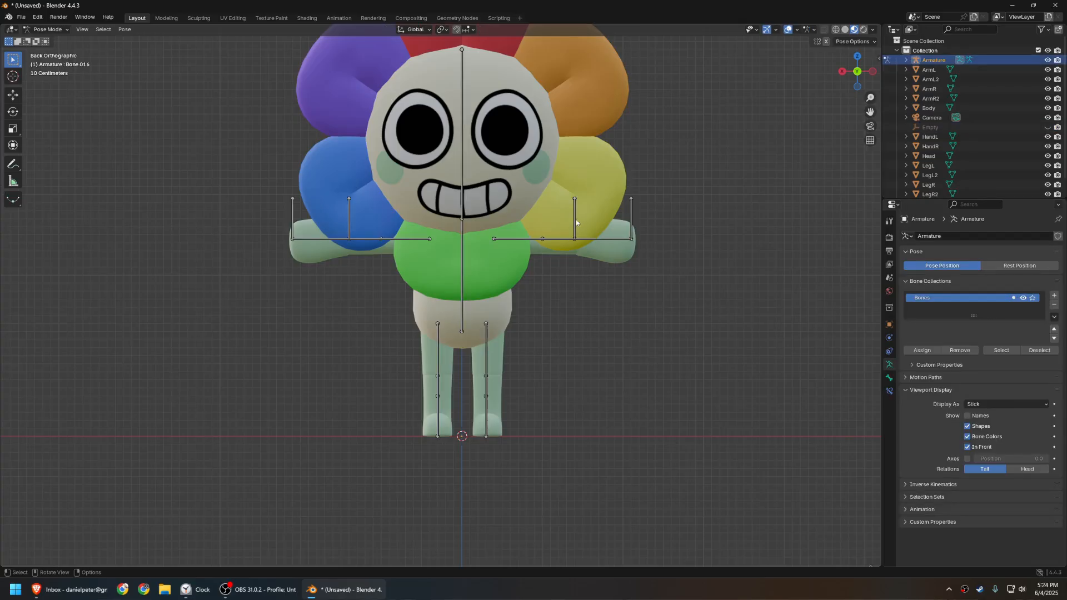
left_click(574, 218)
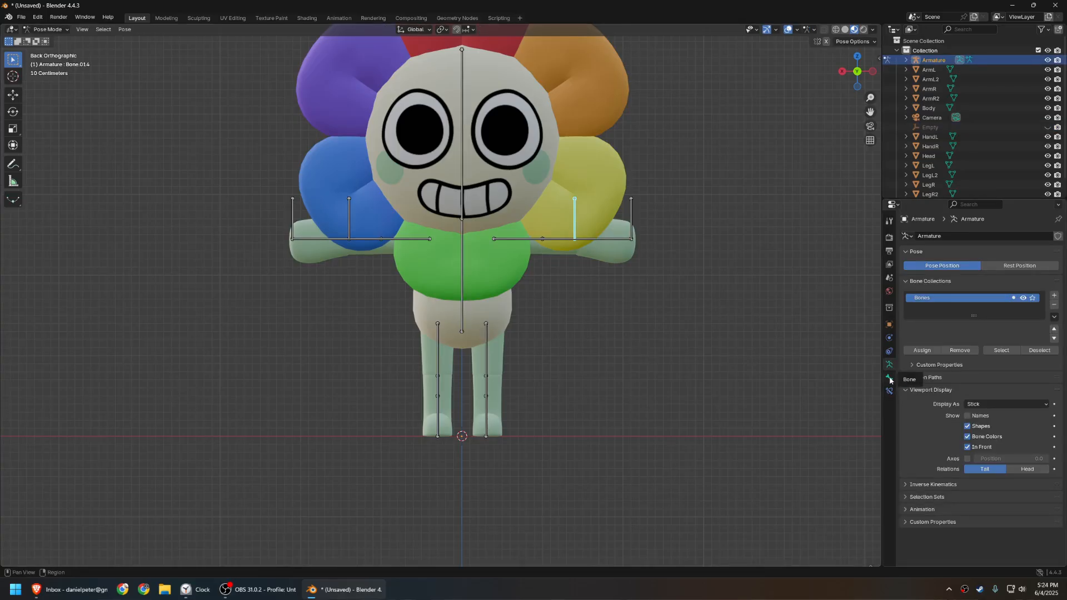
left_click(889, 378)
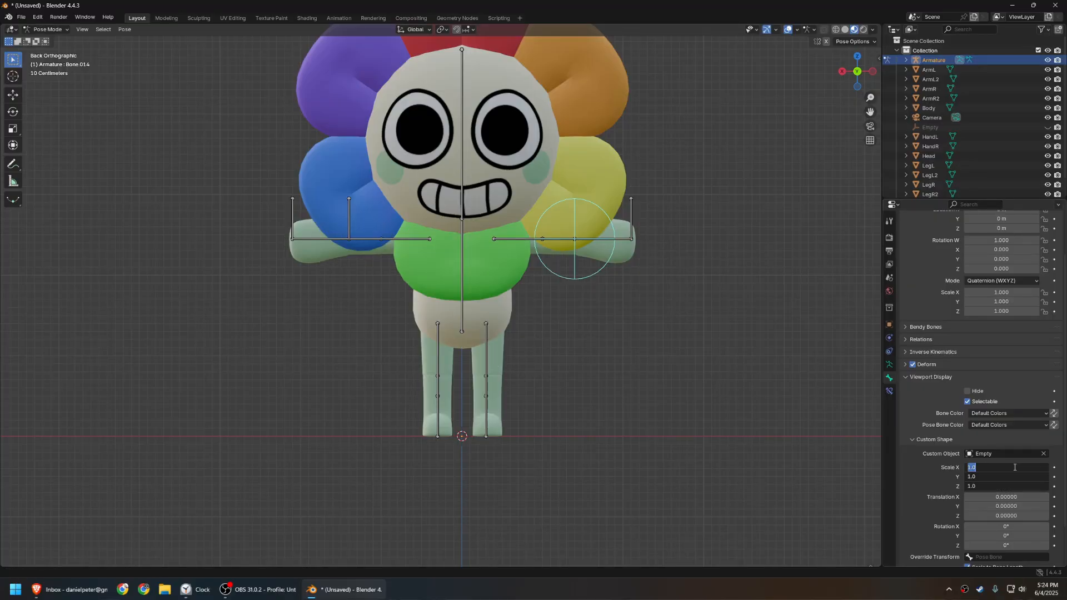
left_click(1008, 453)
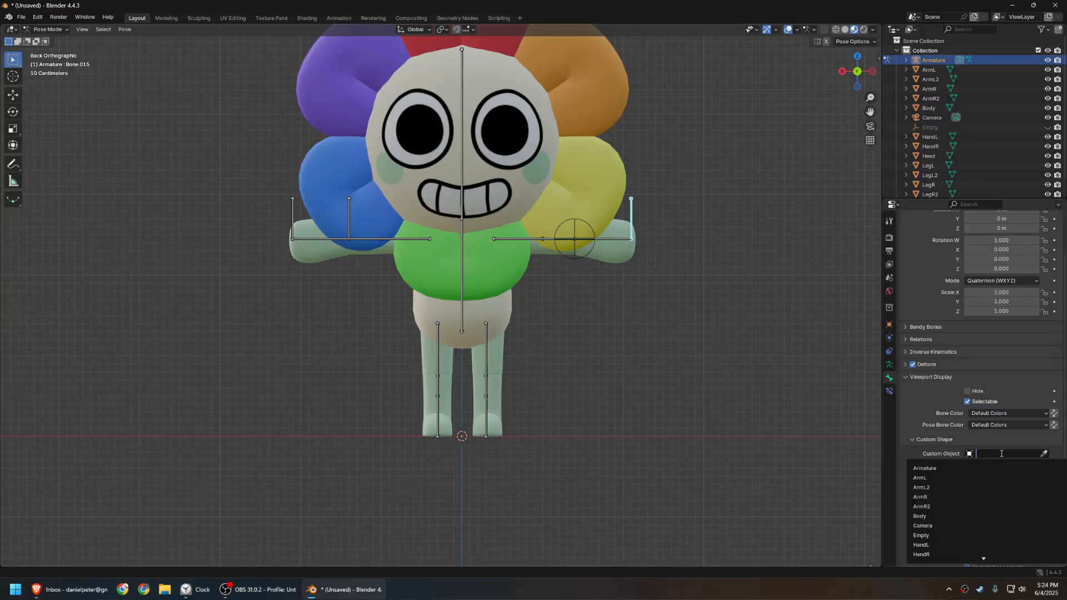
left_click(921, 535)
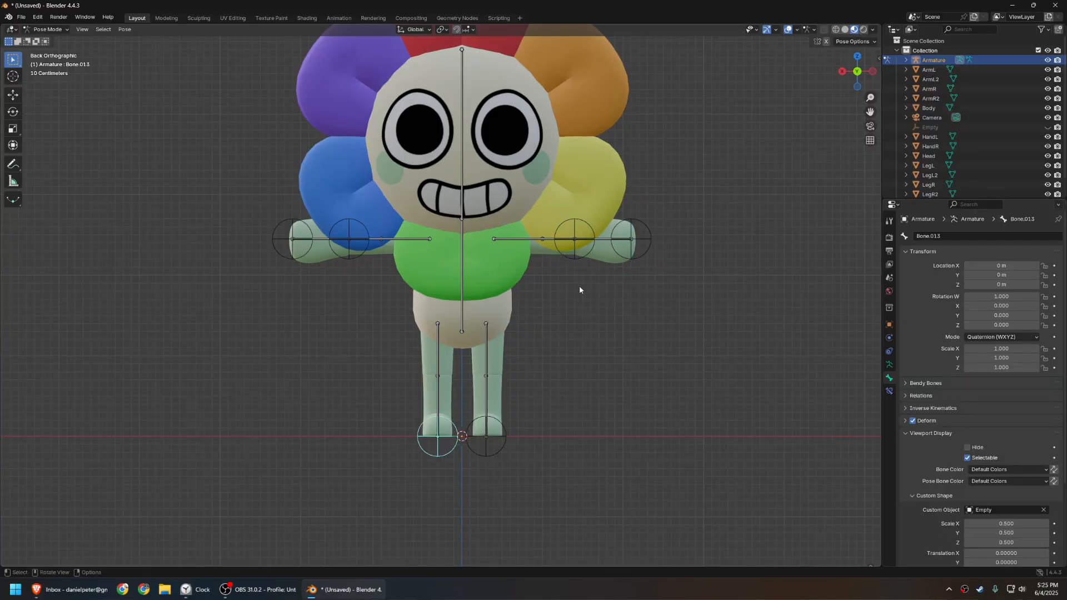
mouse_move(548, 245)
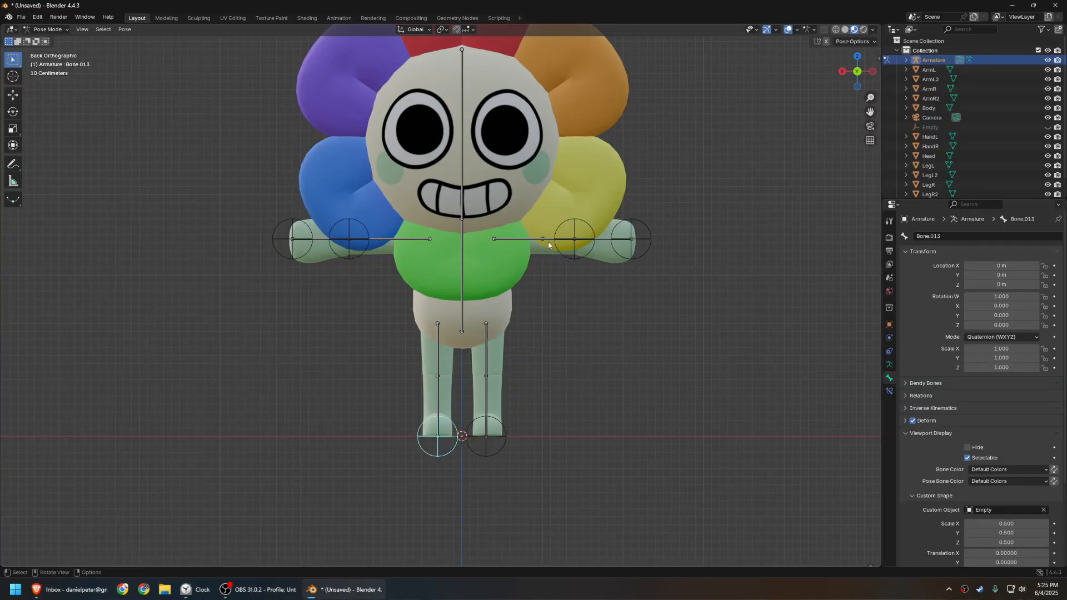
left_click(576, 239)
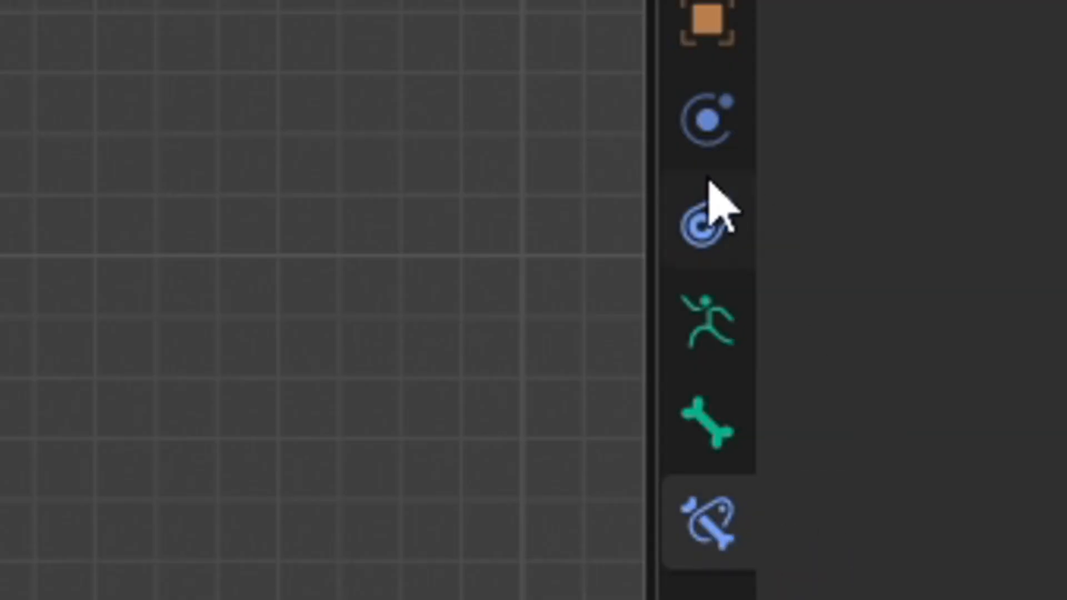
mouse_move(705, 232)
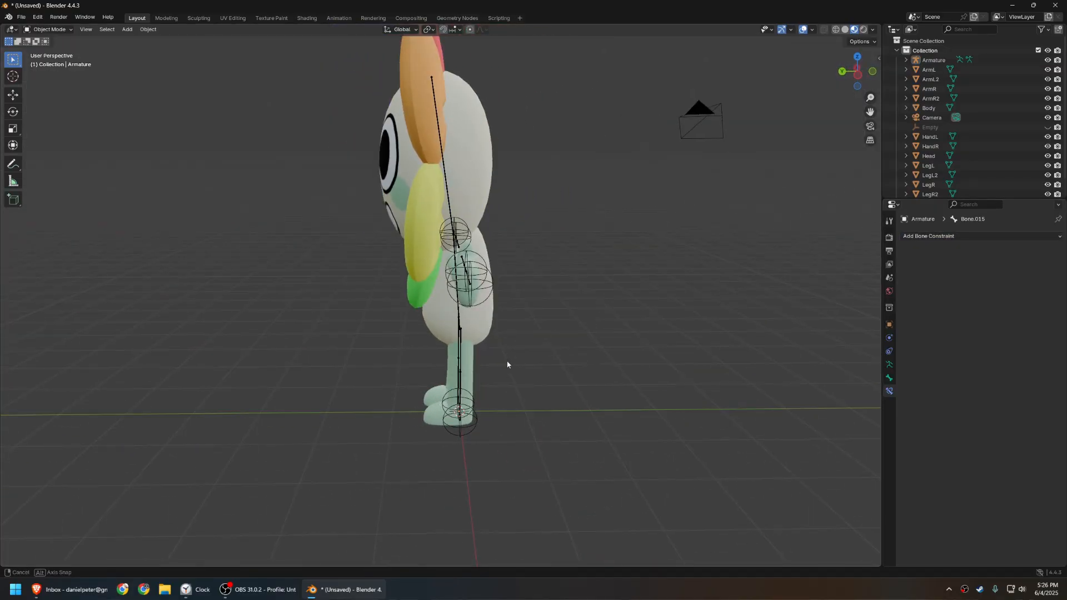
Step: Orbit the view around the character to inspect the rig from the side
left_click_drag(507, 366, 507, 390)
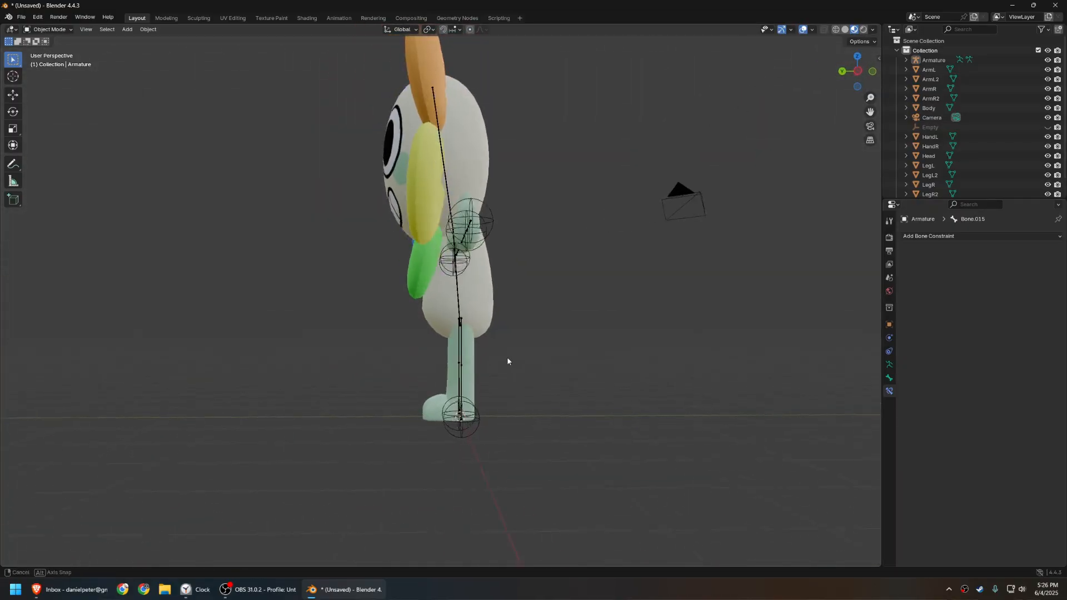
left_click_drag(507, 361, 552, 375)
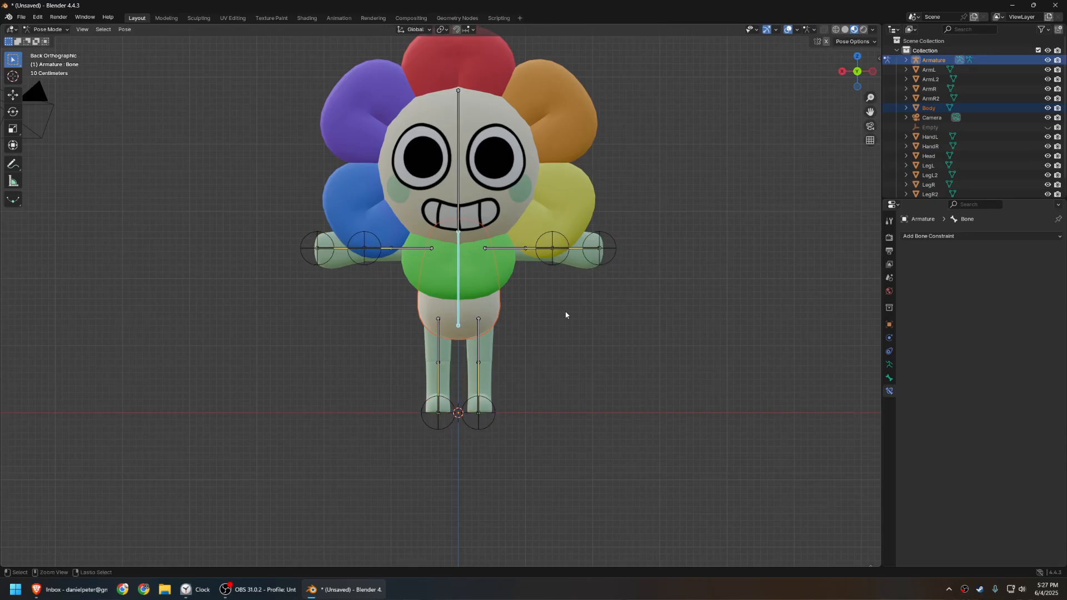
Step: Parent all mesh parts to the armature with automatic weights, then orbit to check the rig
key("ctrl+p")
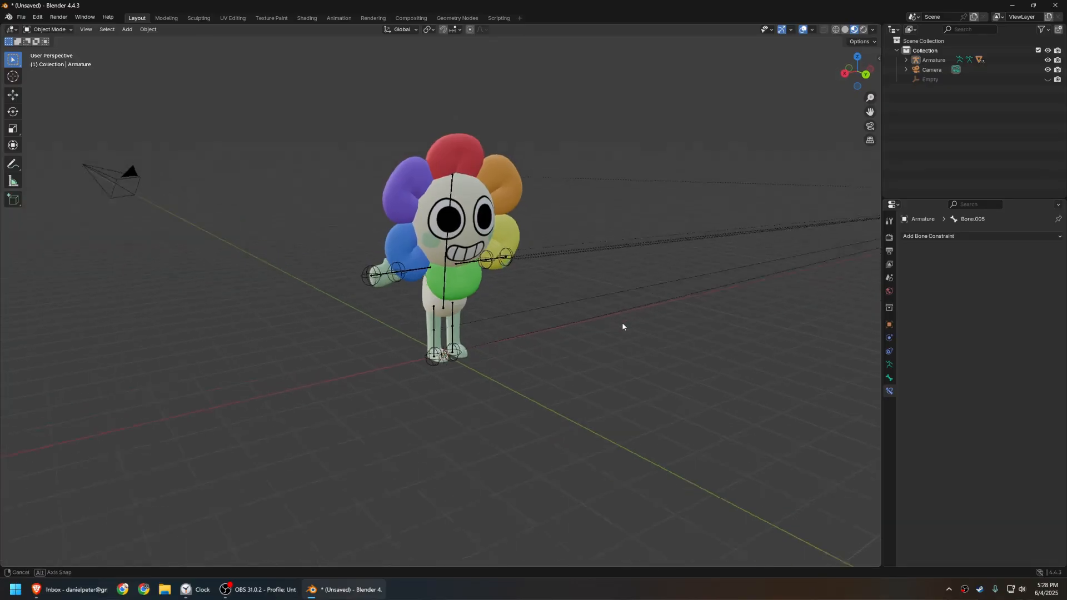
left_click_drag(622, 326, 635, 160)
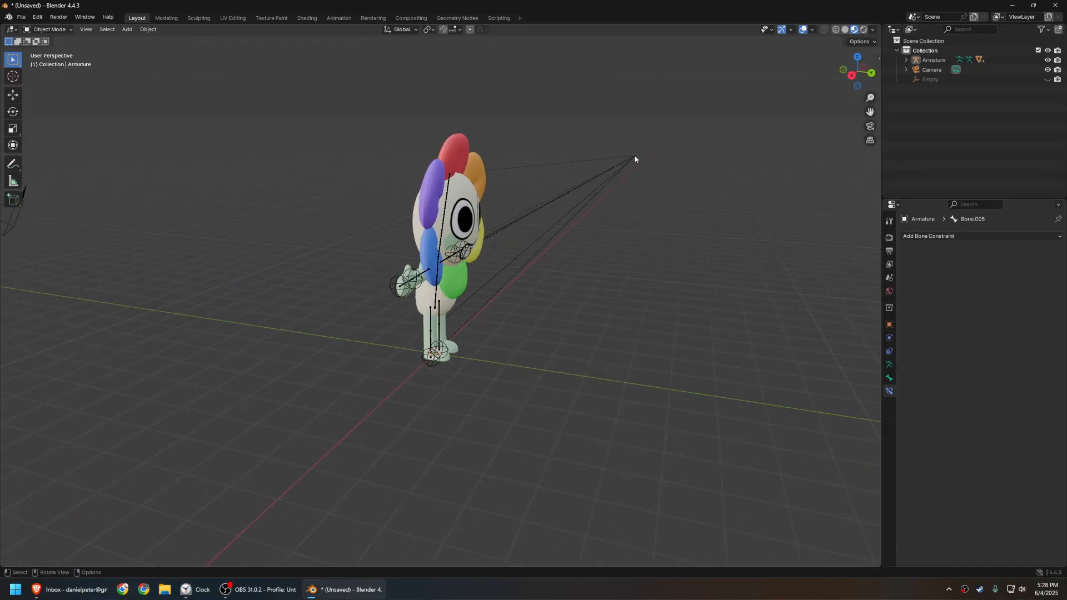